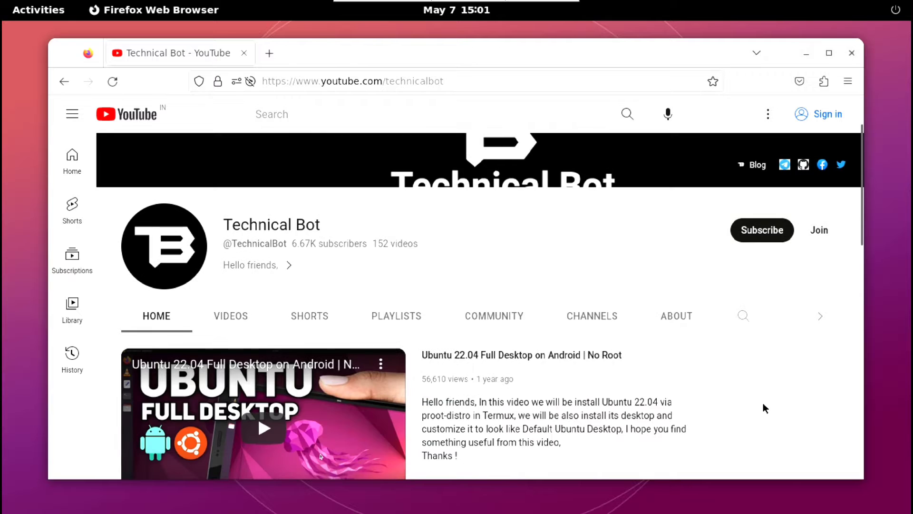
# Open the GNOME application grid showing Calculator, Files and Terminal.
pyautogui.click(38, 10)
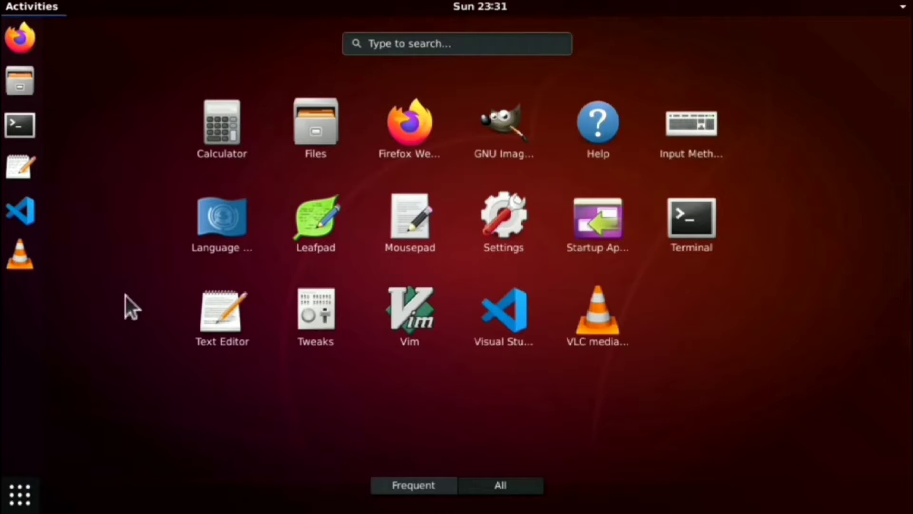